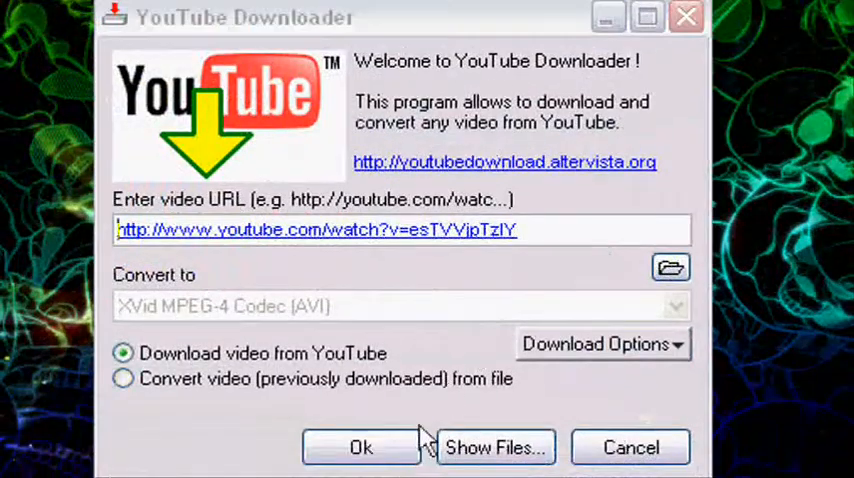
- Start the YouTube Downloader download and dismiss the 'HTTP response: 404 (Not Found)' error
left_click(360, 448)
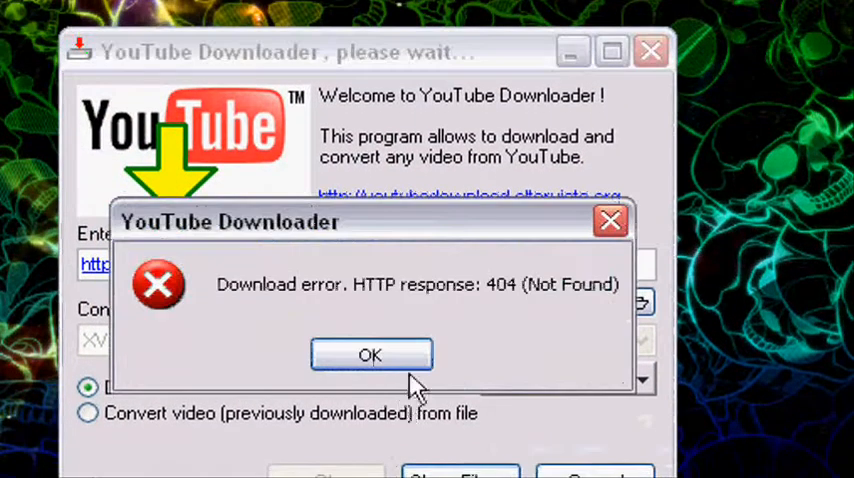
left_click(370, 356)
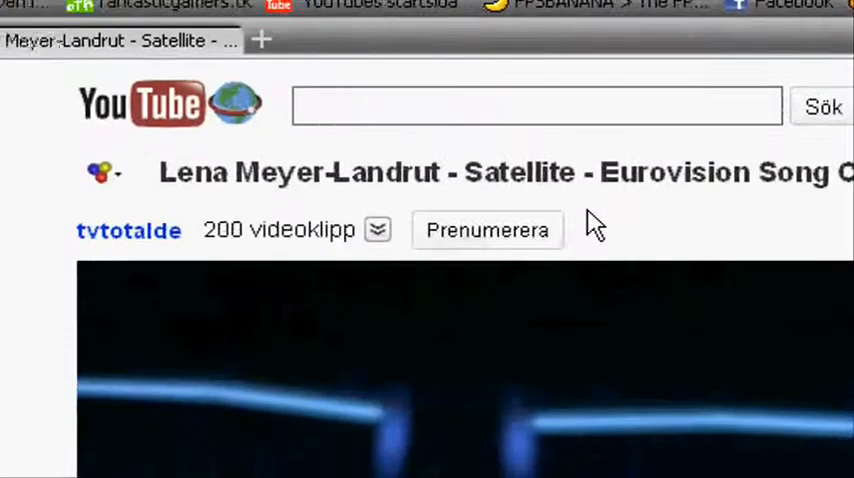
- Browse the start page, return to the Satellite YouTube tab and add a new Google start tab
scroll("down", 3)
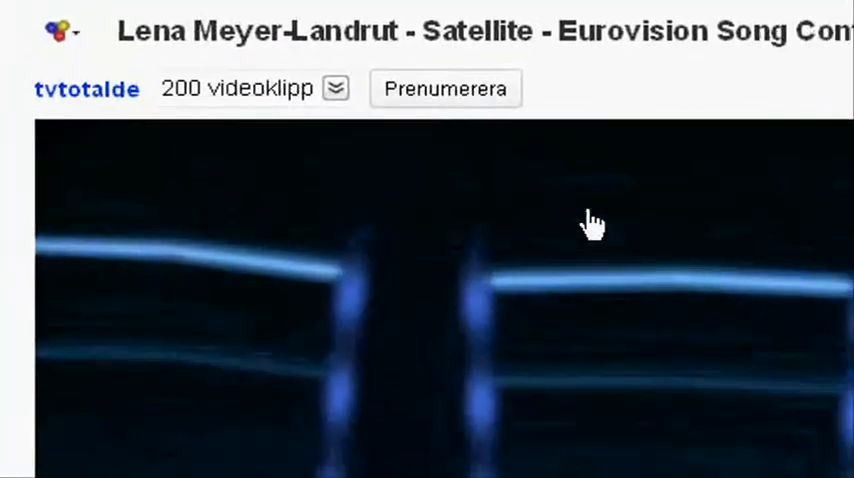
left_click(724, 180)
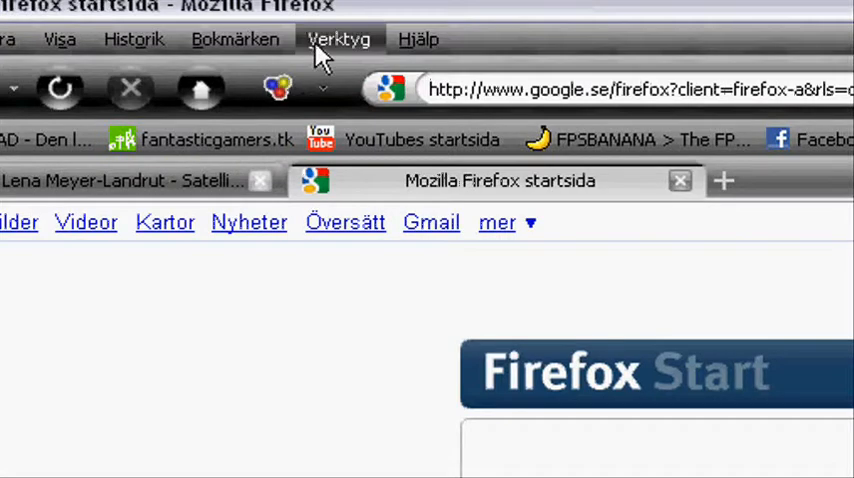
scroll("down", 3)
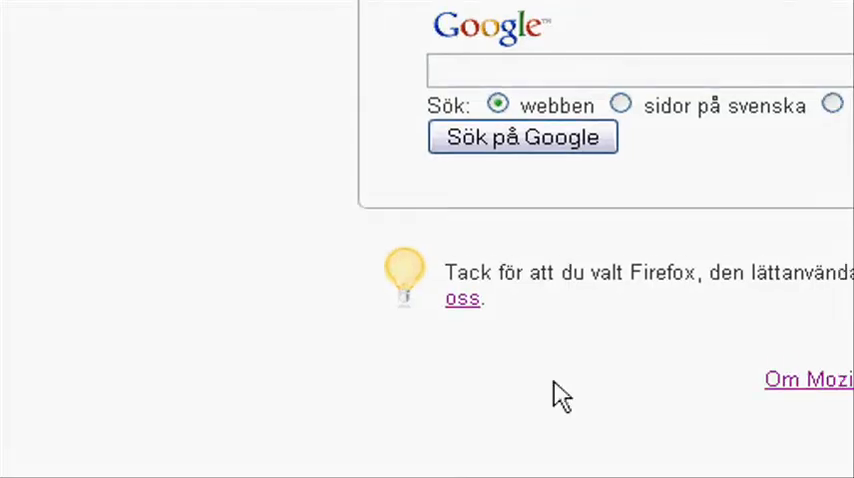
scroll("up", 3)
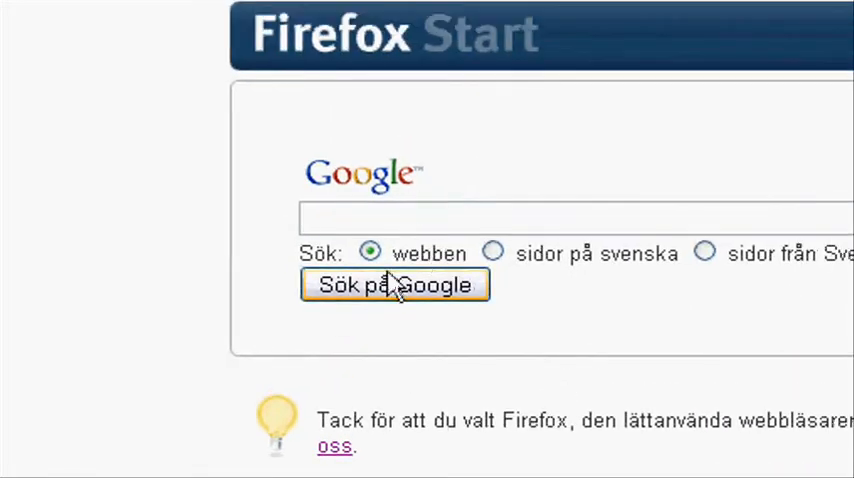
mouse_move(450, 220)
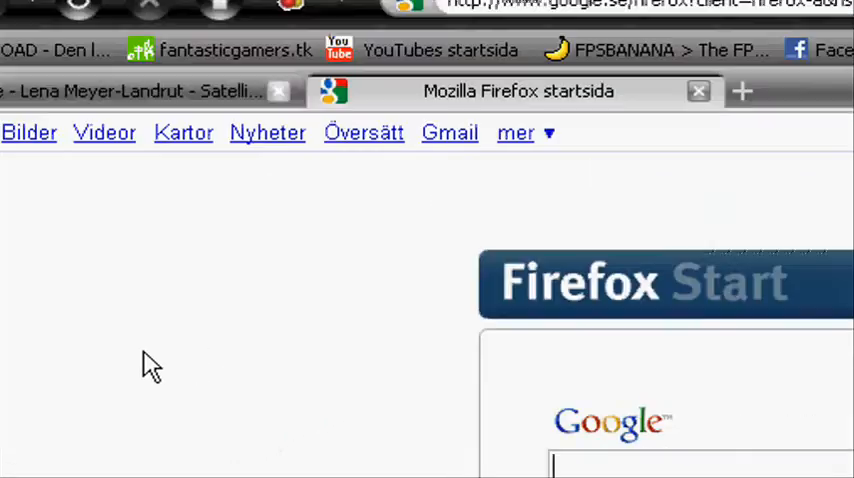
scroll("up", 3)
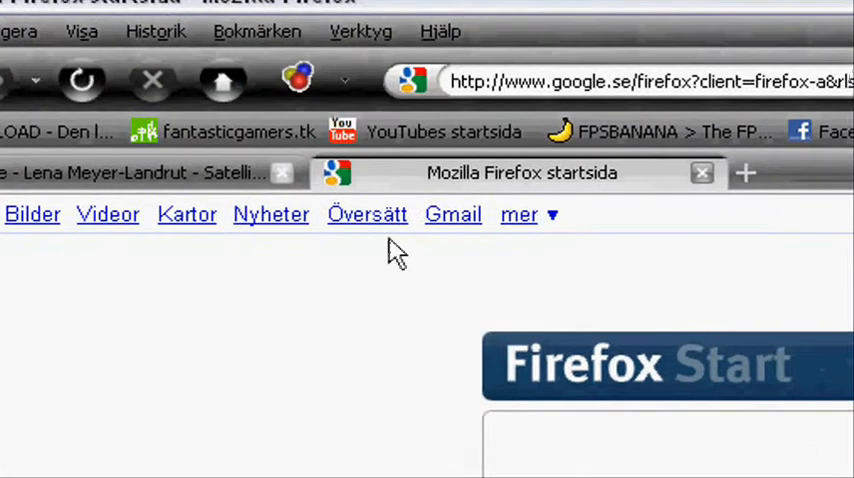
left_click(150, 172)
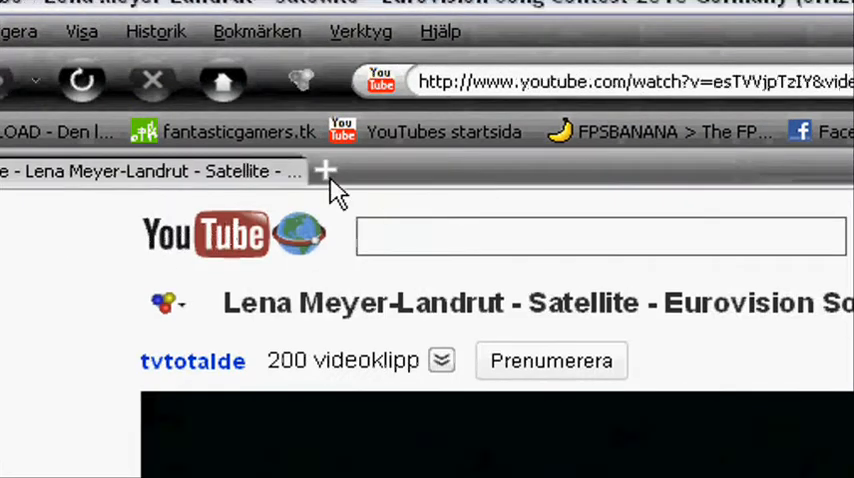
left_click(324, 172)
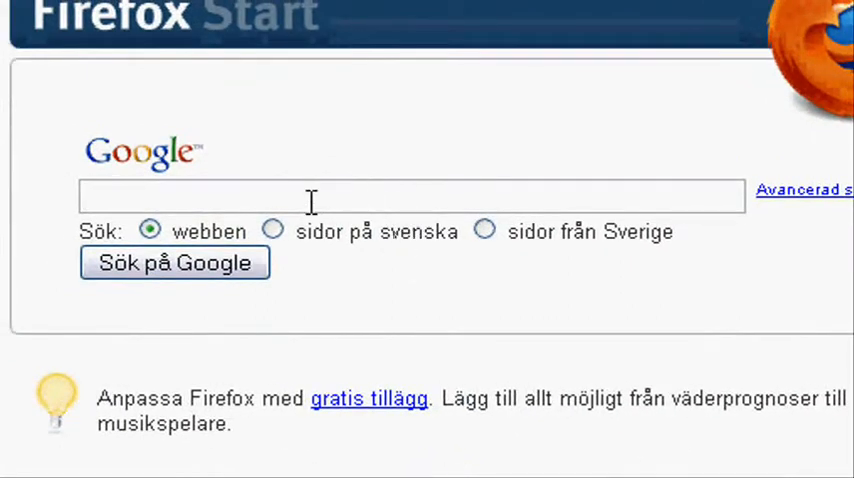
- Search Google for 'flv converter' and reach the flv-converter.org download page
type("flv conver")
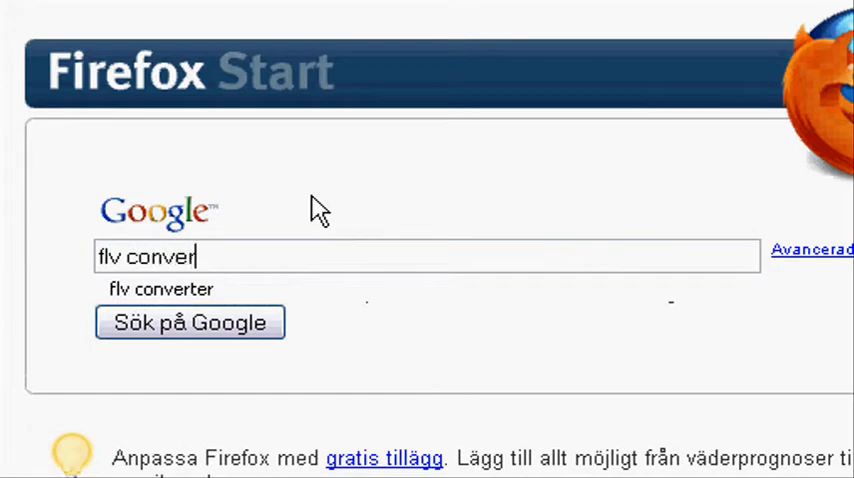
left_click(160, 288)
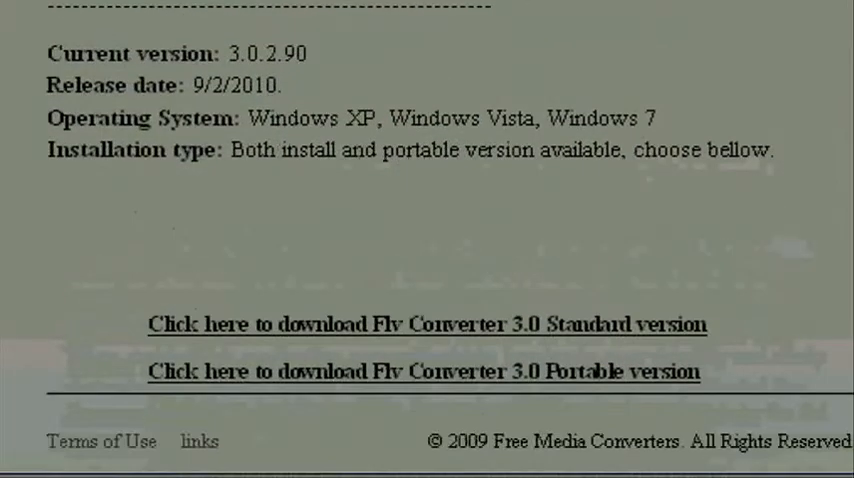
scroll("up", 3)
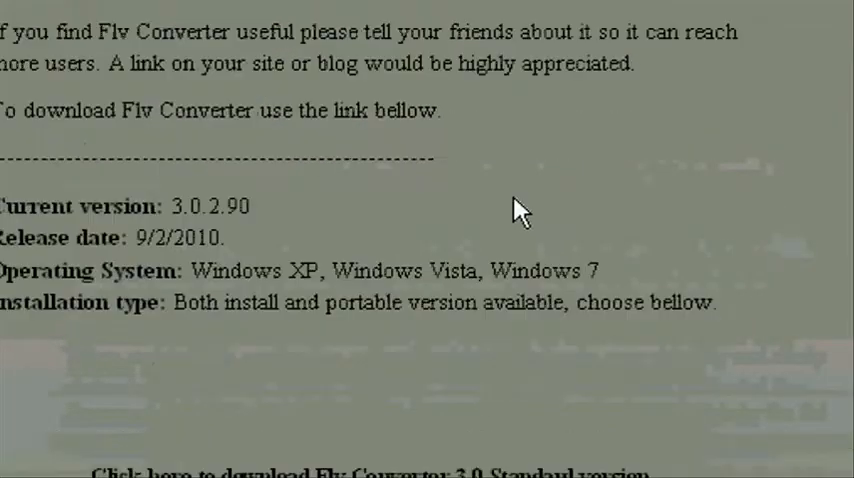
scroll("down", 3)
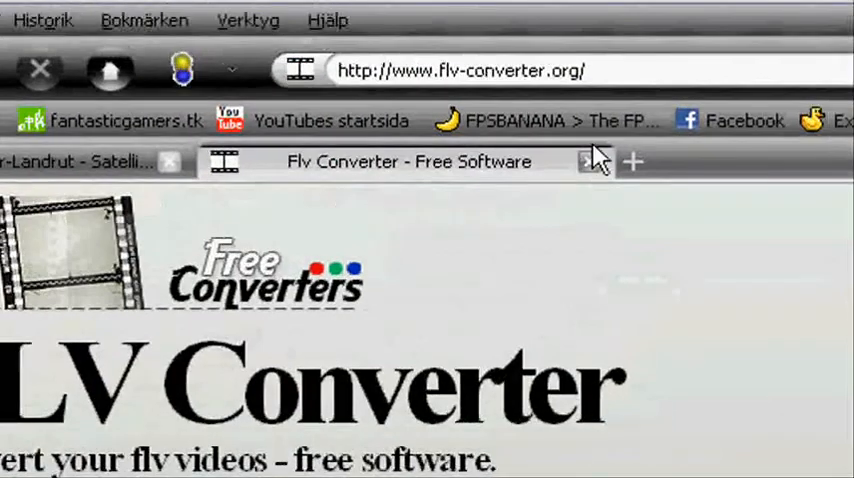
- Return to the Satellite video page and cancel the .flv Save dialog with Avbryt
left_click(80, 160)
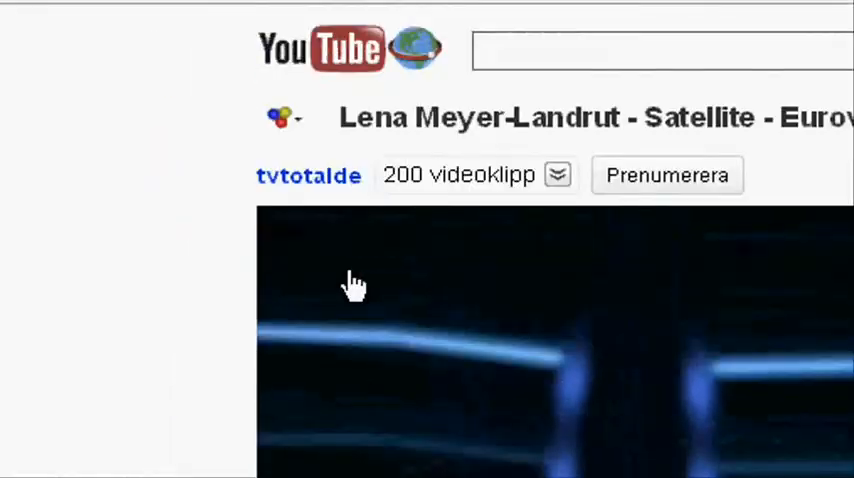
scroll("up", 3)
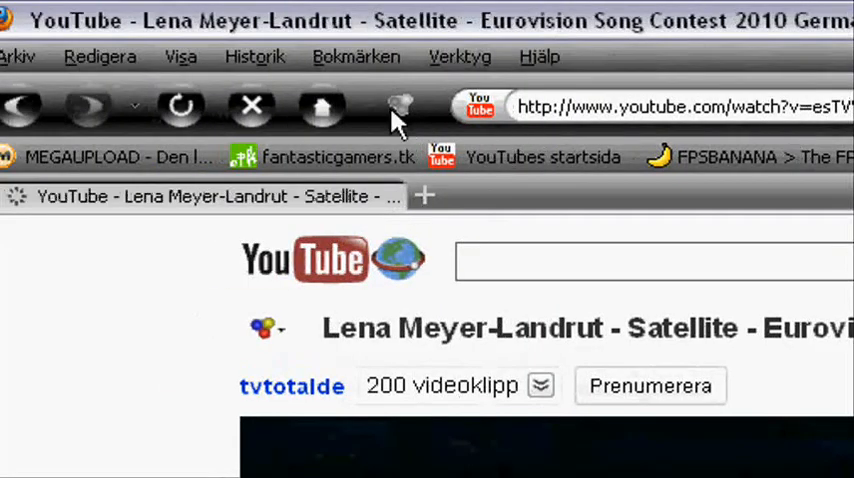
mouse_move(400, 108)
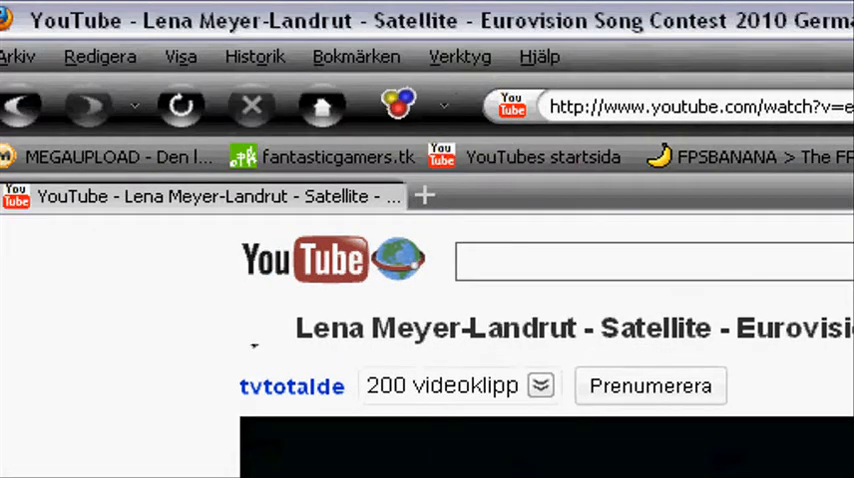
scroll("down", 3)
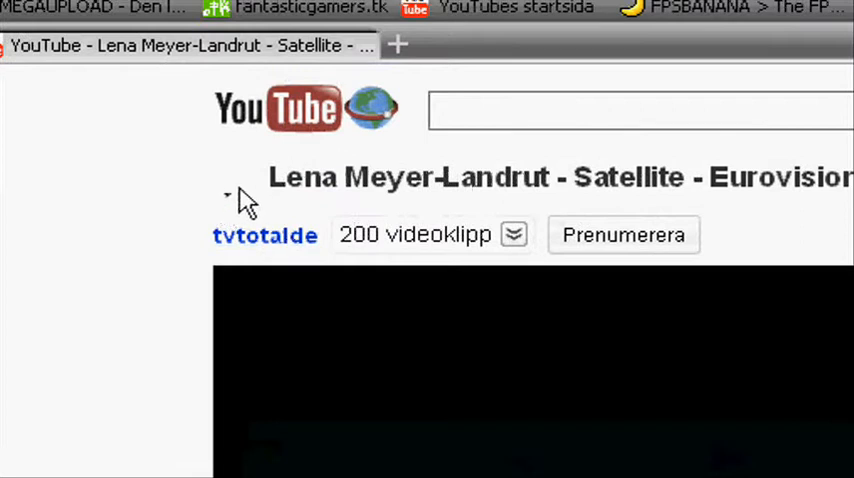
mouse_move(236, 196)
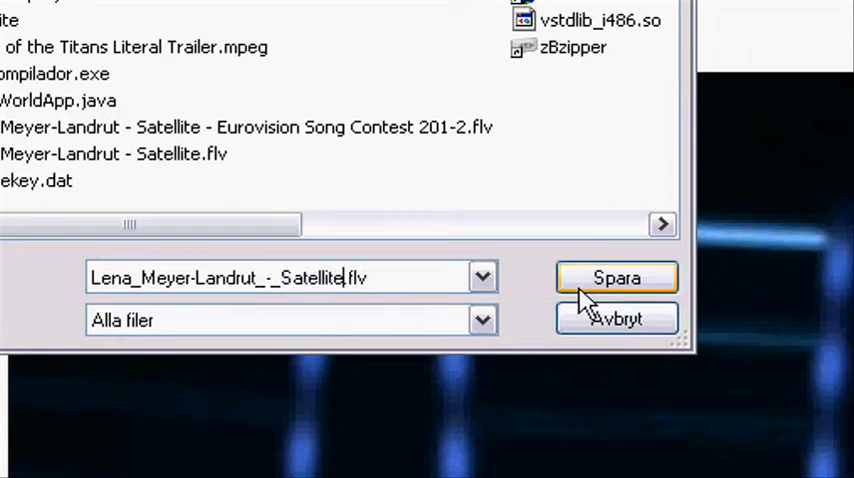
mouse_move(616, 318)
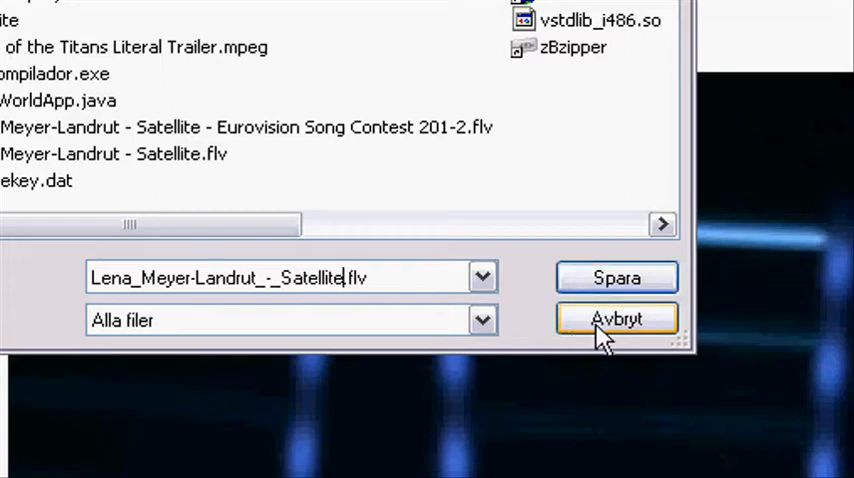
left_click(616, 318)
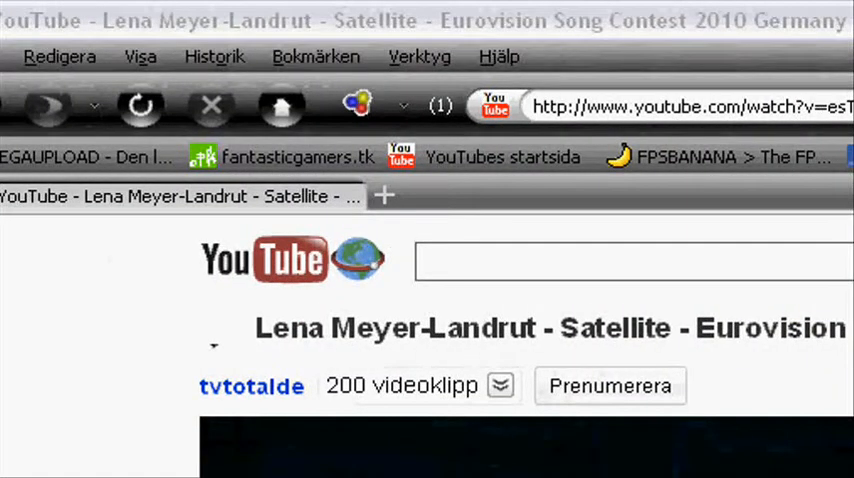
- Send the FLV link to Download & Convert and confirm saving the Satellite file with Spara
left_click(492, 108)
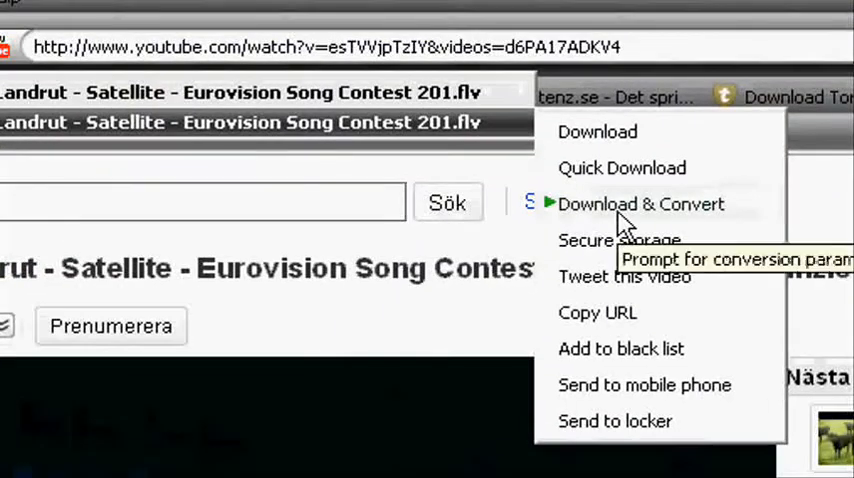
left_click(640, 204)
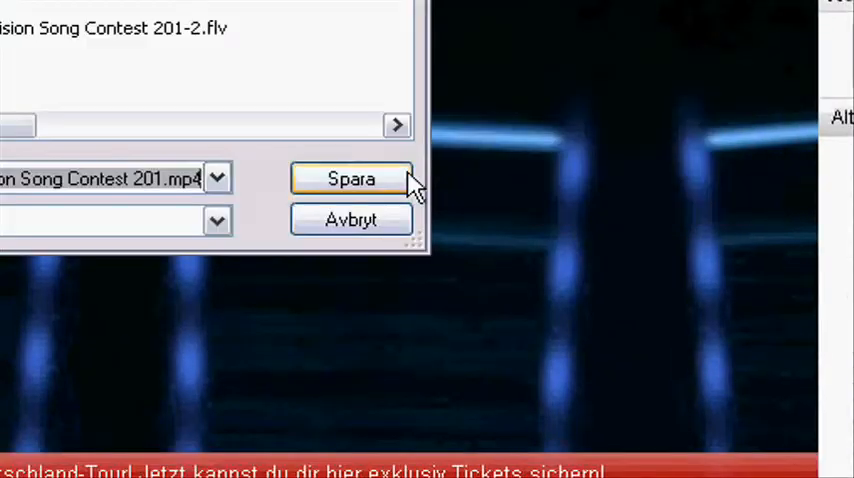
left_click(352, 178)
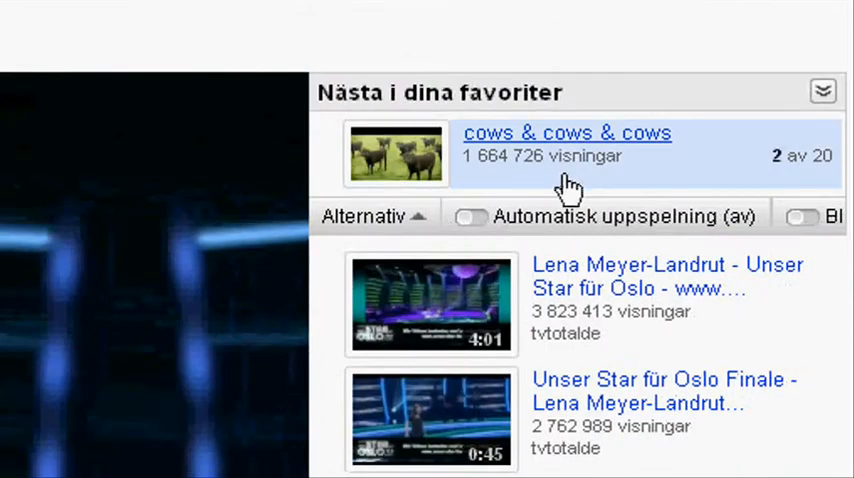
mouse_move(168, 392)
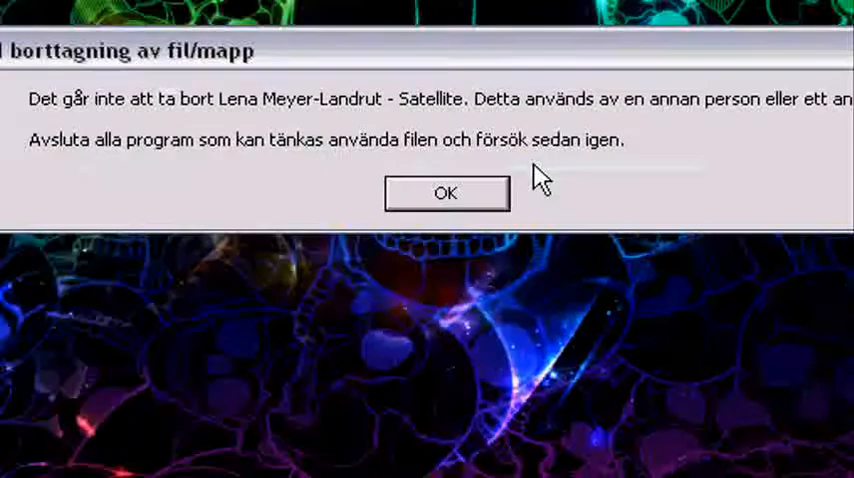
- Acknowledge the error that the Satellite file cannot be deleted while in use
left_click(446, 192)
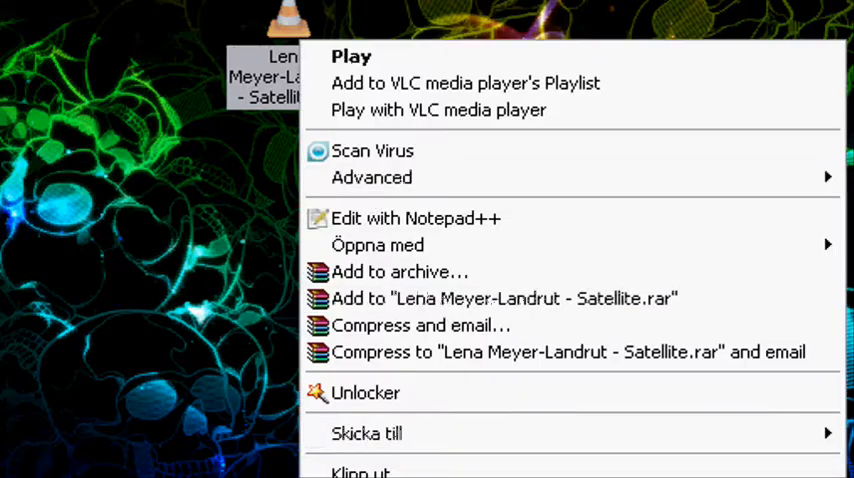
- Launch Free FLV Converter and add the Satellite FLV file to the conversion list
left_click(488, 204)
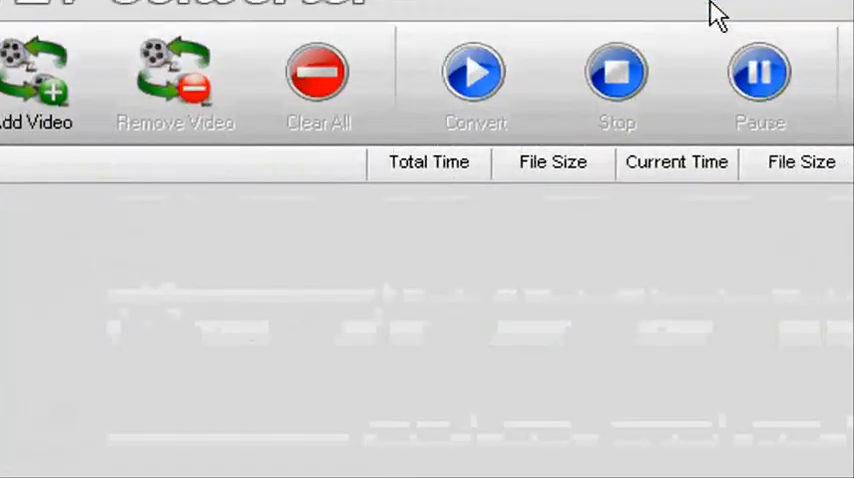
left_click(36, 76)
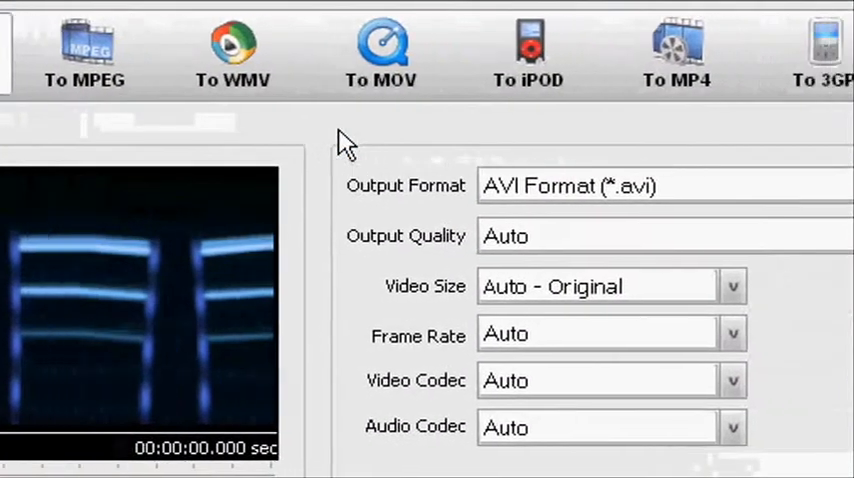
- Choose To MP4 with 7 Better Quality 1500 kbps, 30 fps, MPEG4 video and MP3 audio
left_click(676, 56)
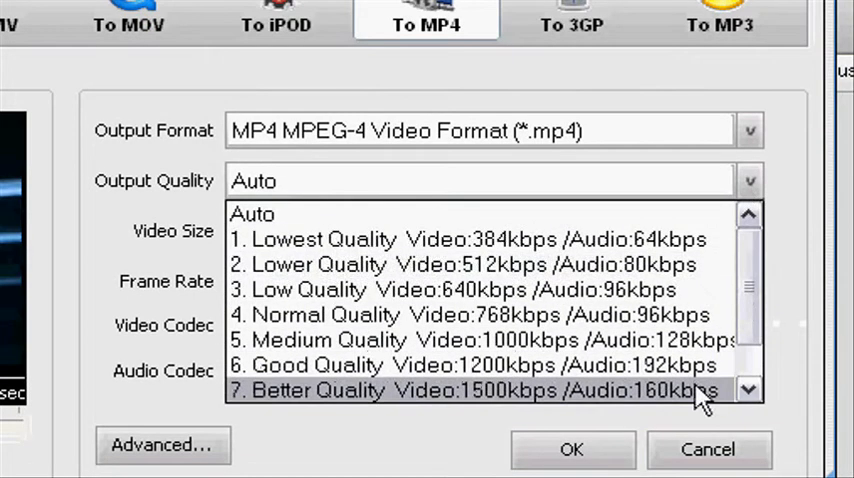
left_click(480, 390)
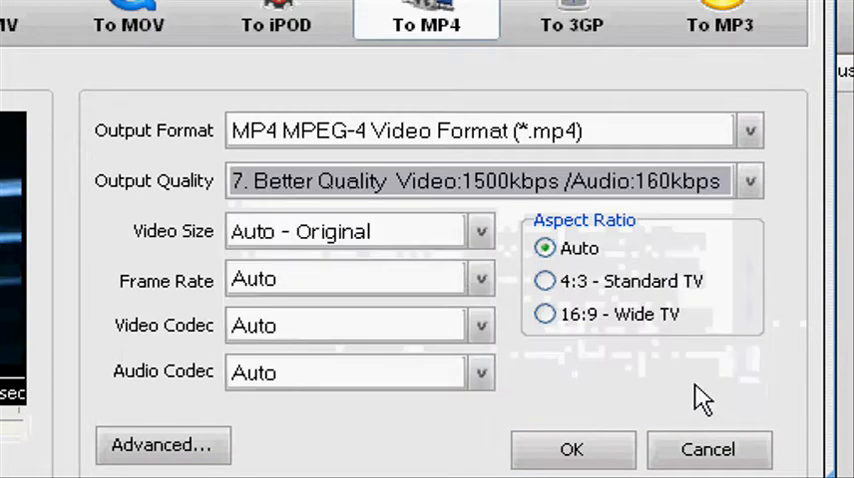
left_click(532, 278)
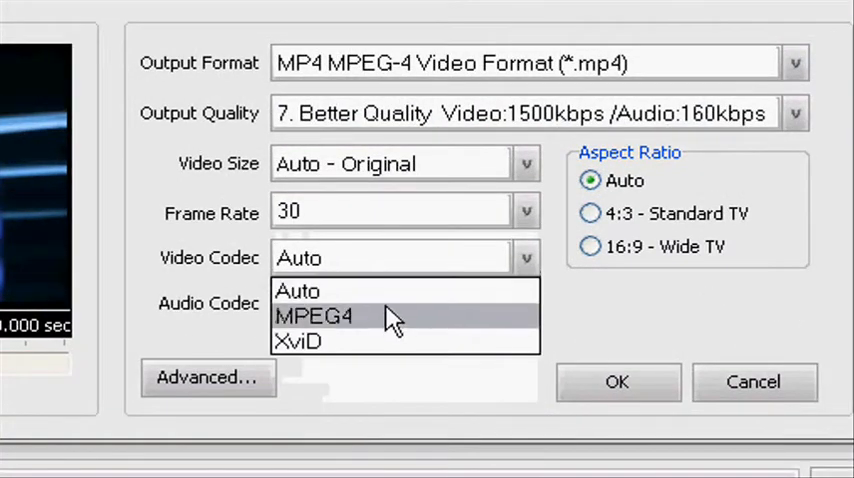
left_click(316, 316)
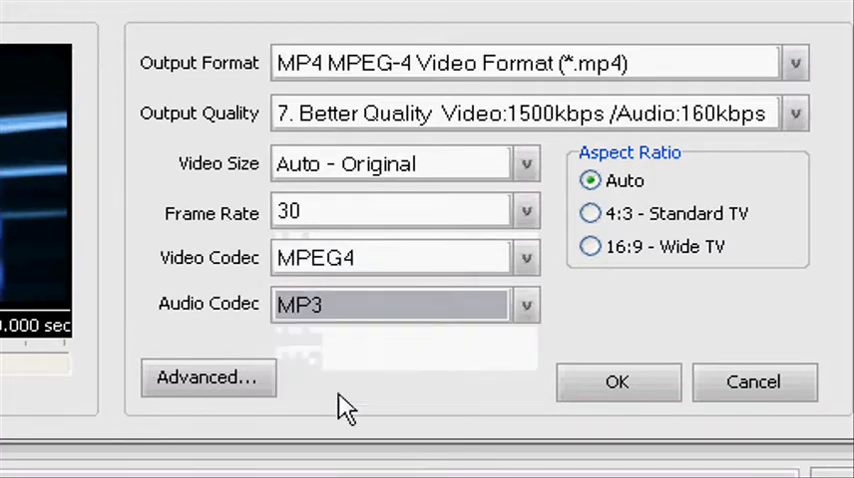
left_click(208, 376)
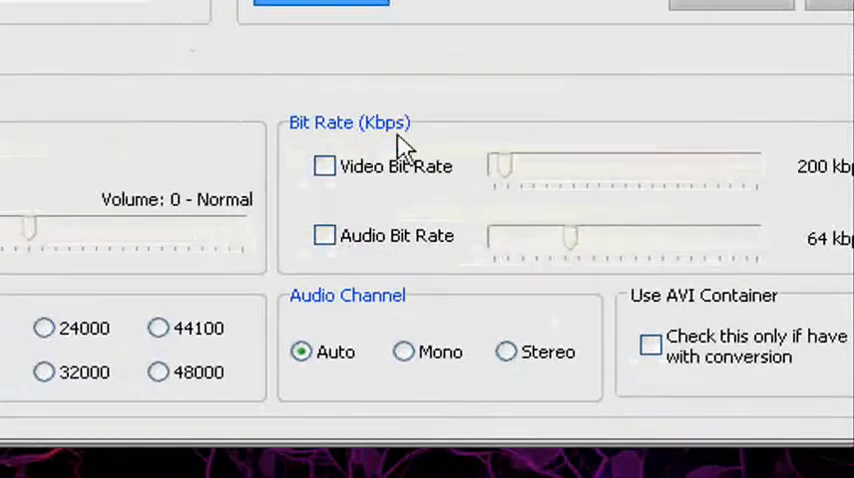
mouse_move(600, 176)
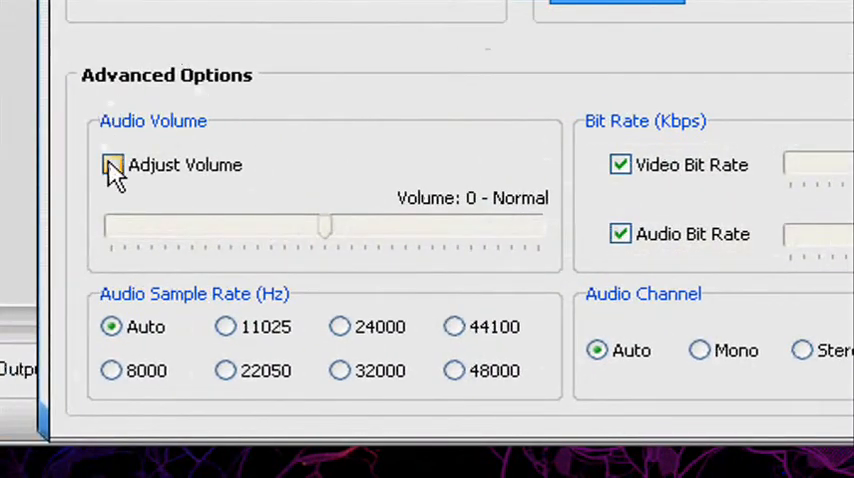
- Enable Adjust Volume in Advanced Options and lower the slider to -50
left_click(112, 164)
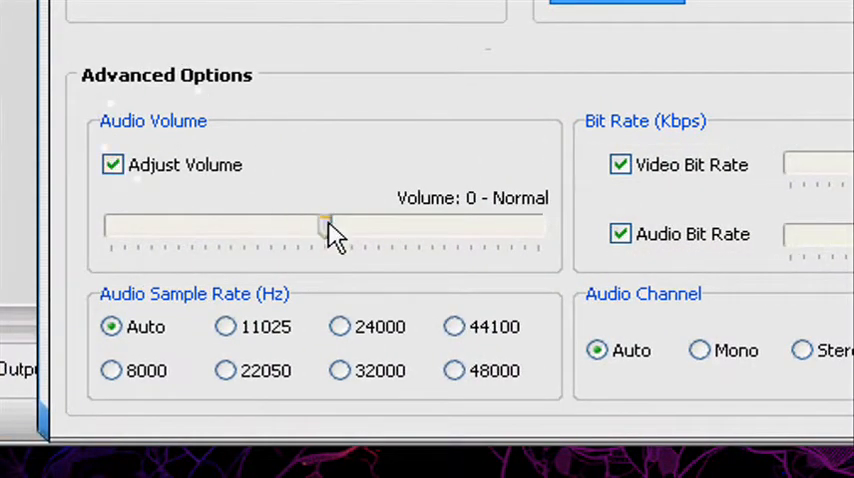
left_click_drag(328, 224, 284, 224)
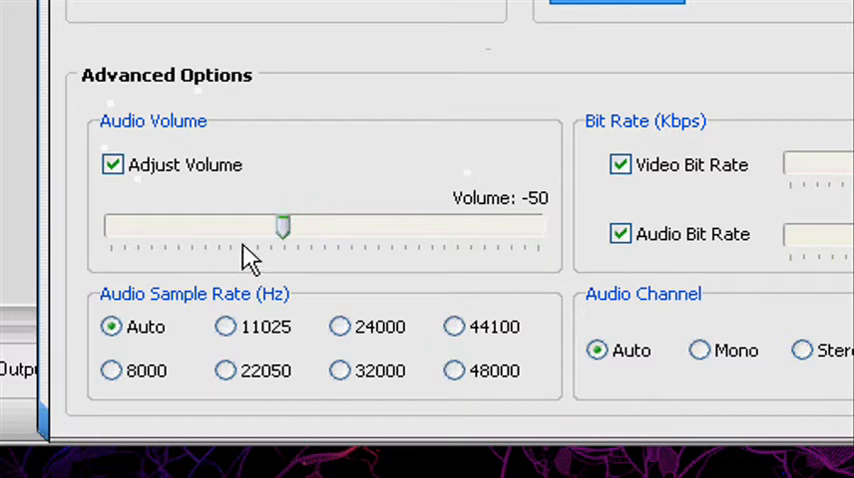
mouse_move(466, 224)
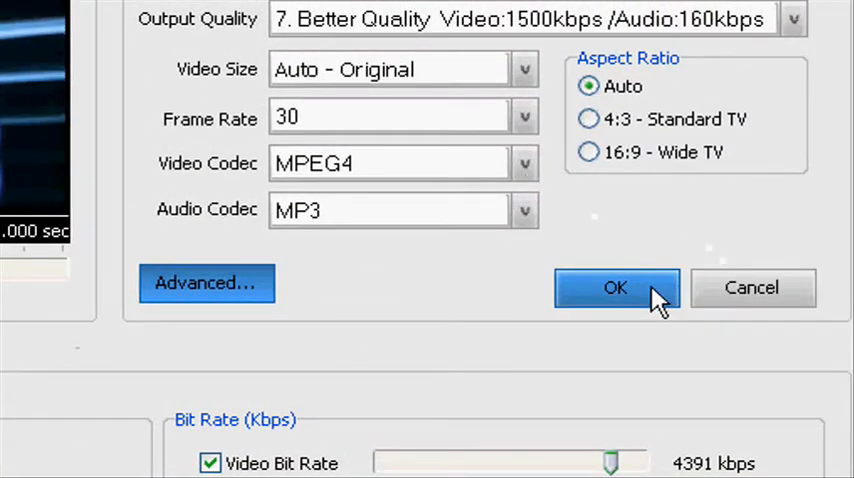
mouse_move(656, 300)
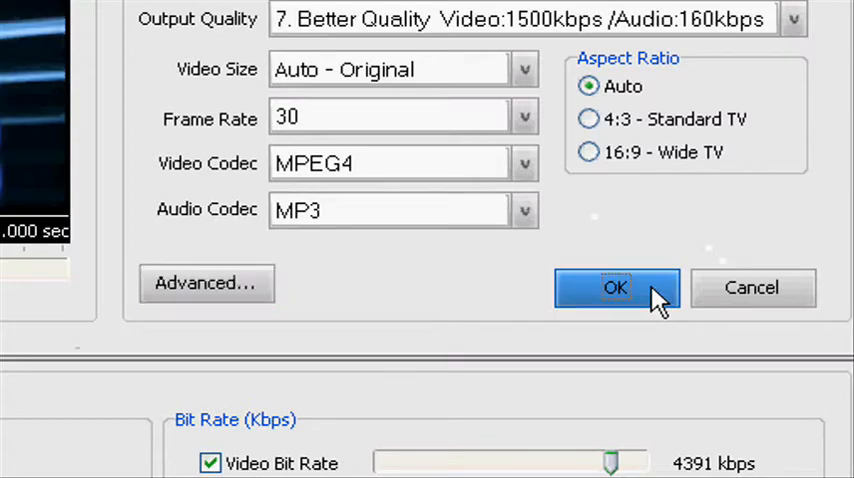
- Confirm the MP4 settings, queue a second copy as MP3 7. Better Quality 224kbps, and start Convert
left_click(616, 288)
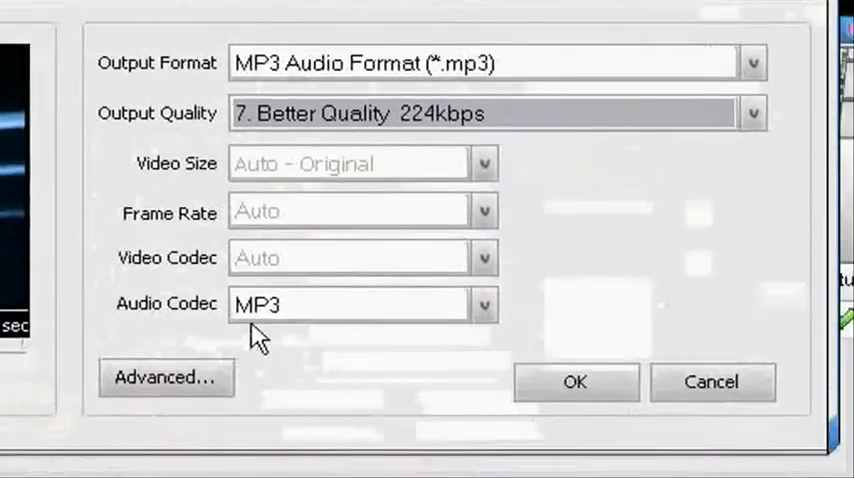
left_click(166, 376)
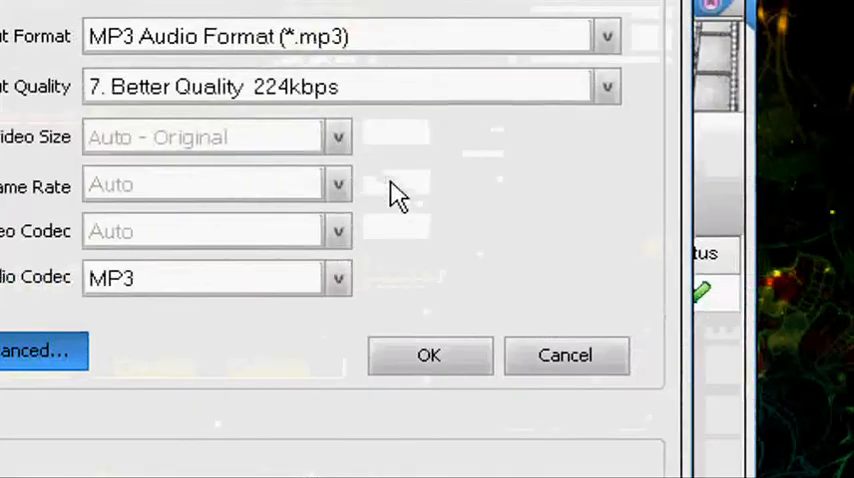
left_click(428, 356)
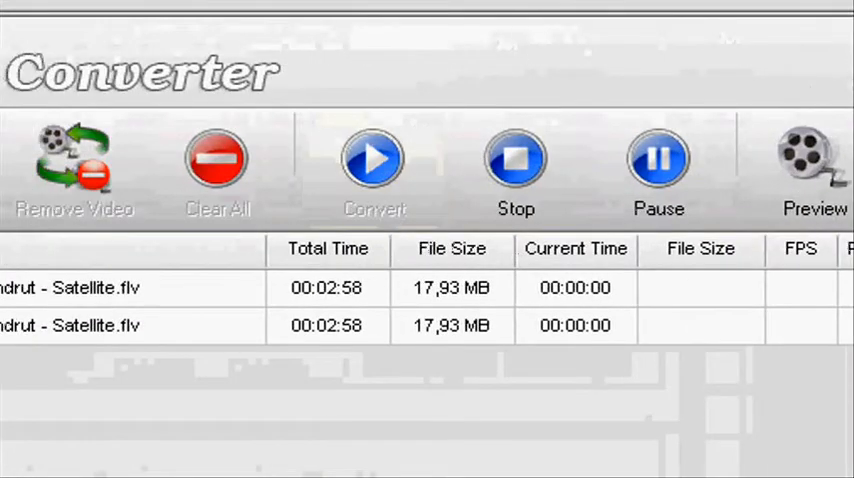
left_click(372, 160)
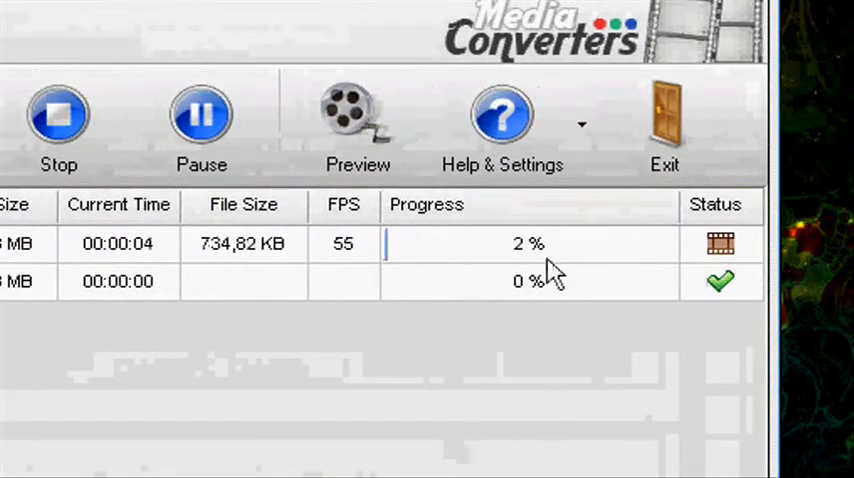